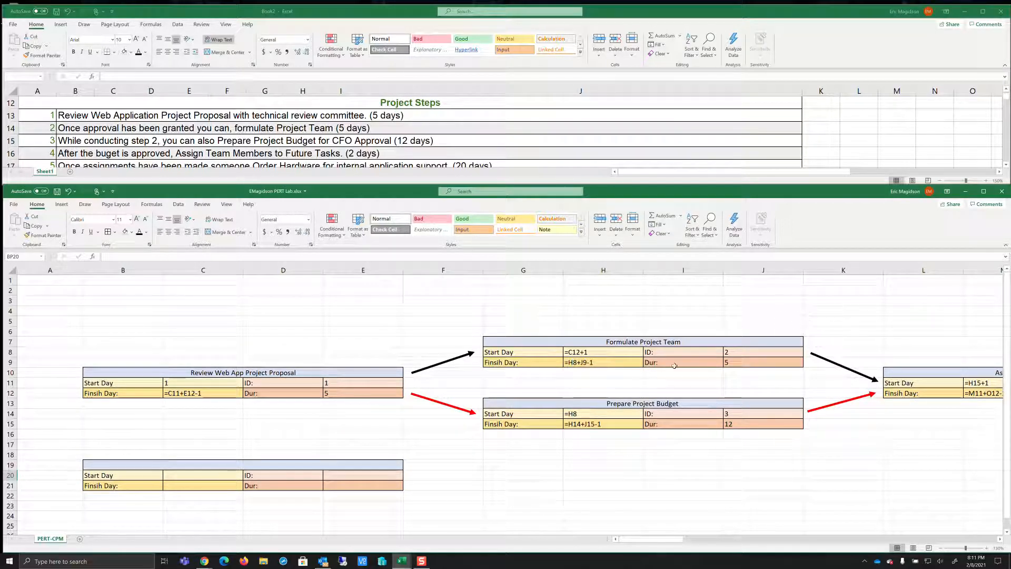
pyautogui.moveTo(598, 324)
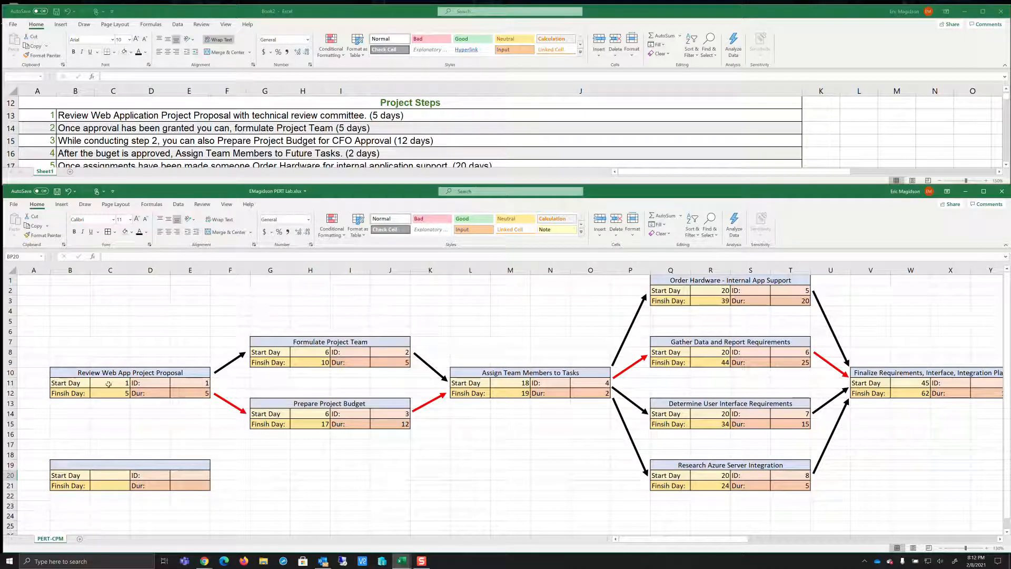
pyautogui.click(109, 383)
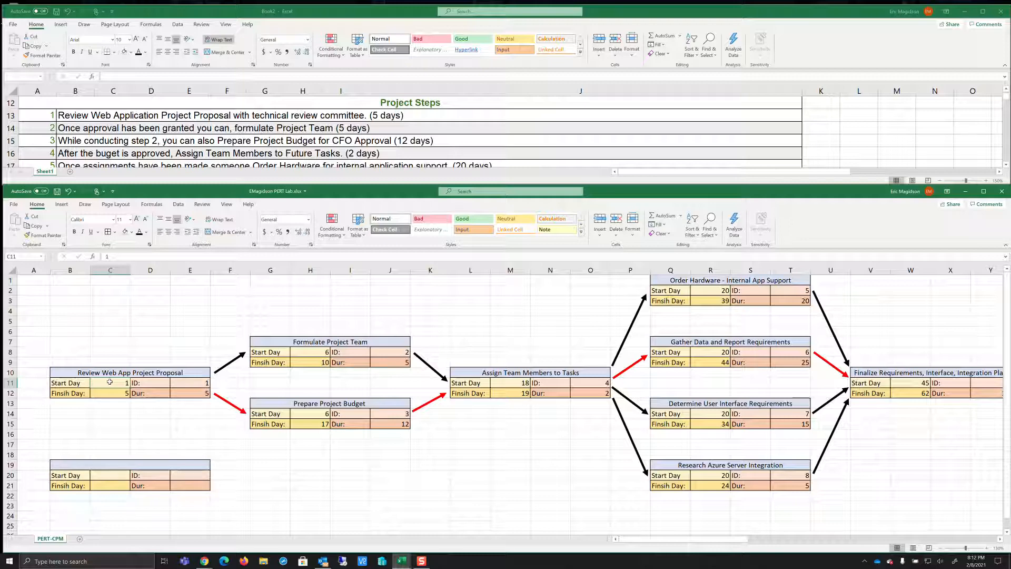
pyautogui.moveTo(80, 363)
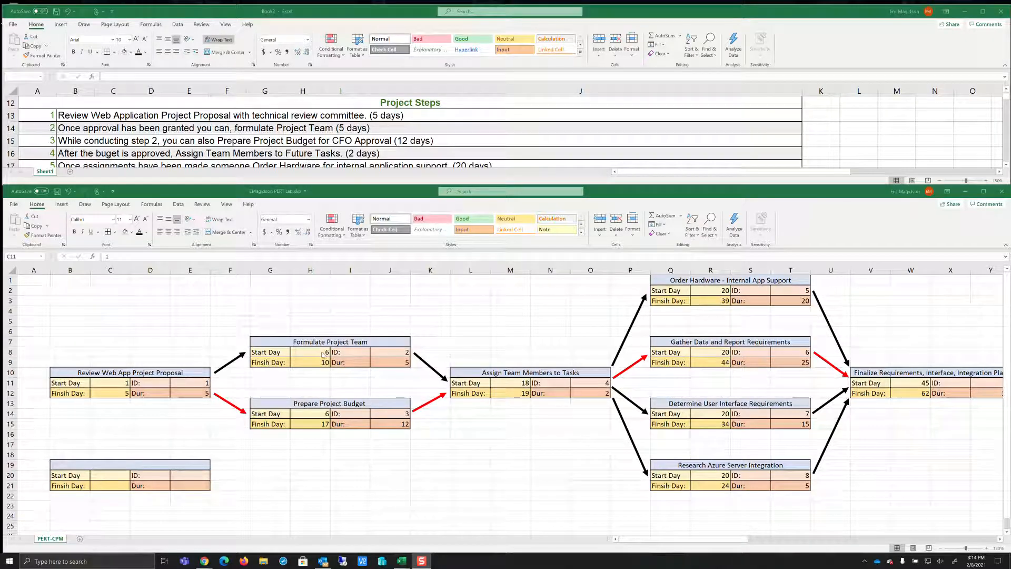
pyautogui.click(309, 352)
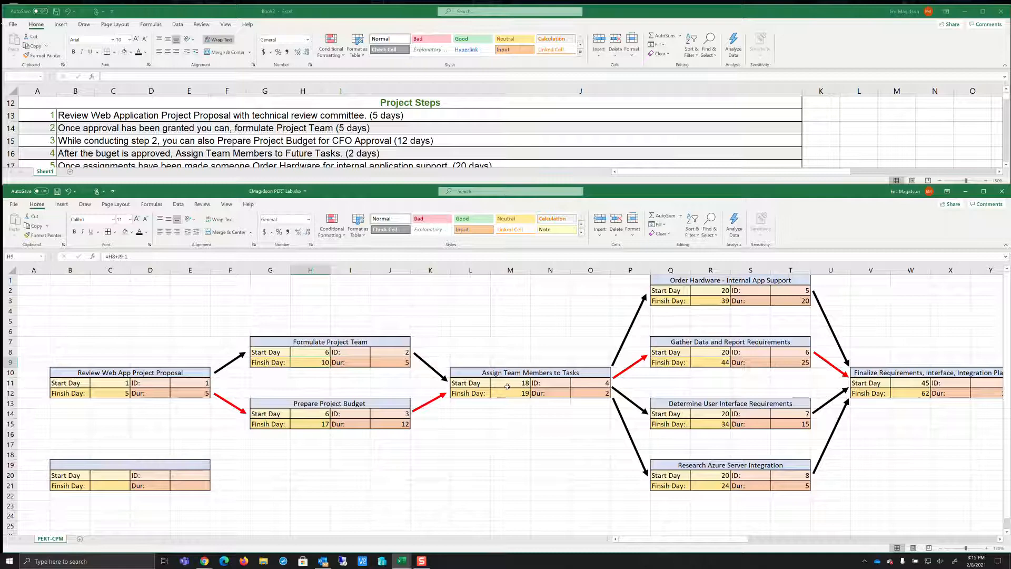
pyautogui.moveTo(667, 189)
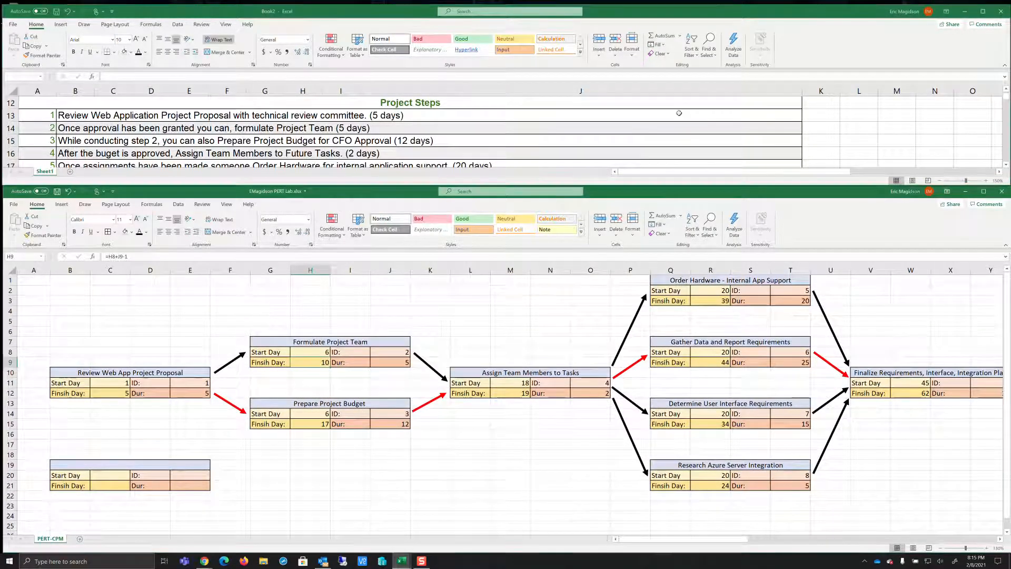
# - Scroll the Project Steps list down to show steps 3 through 8
pyautogui.scroll(-3)
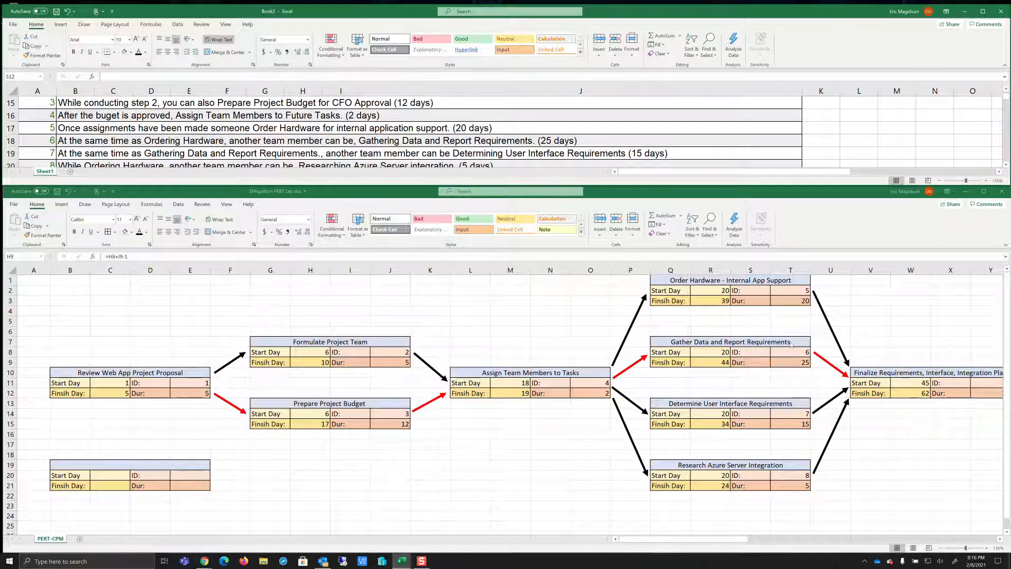
pyautogui.moveTo(741, 322)
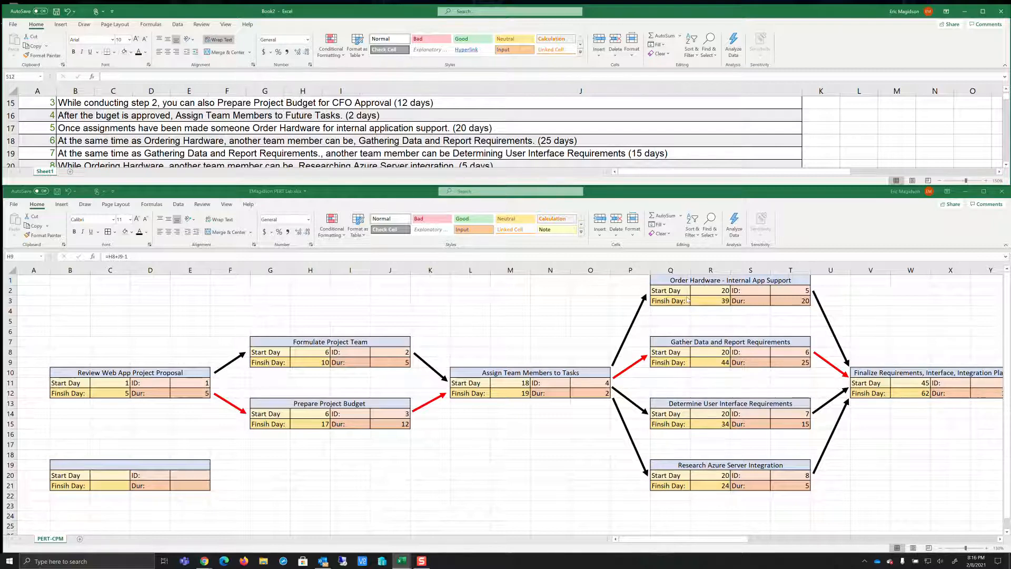
pyautogui.moveTo(718, 411)
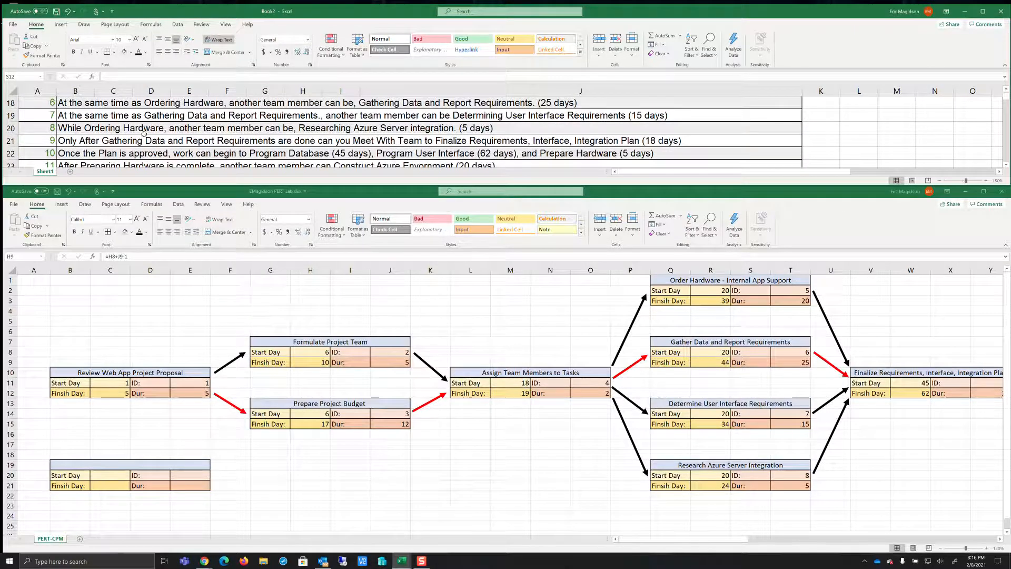
pyautogui.moveTo(709, 476)
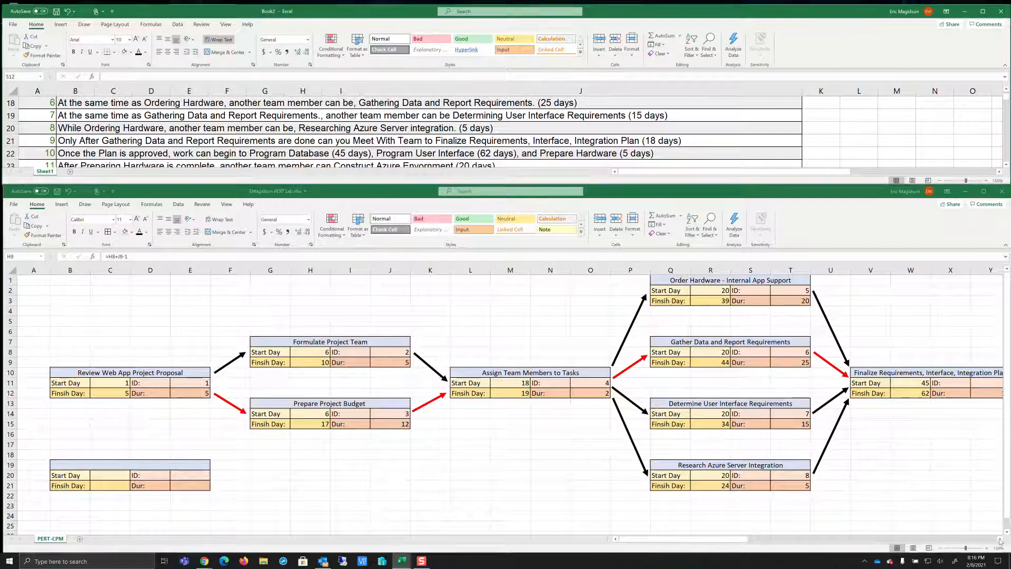
pyautogui.hscroll(3)
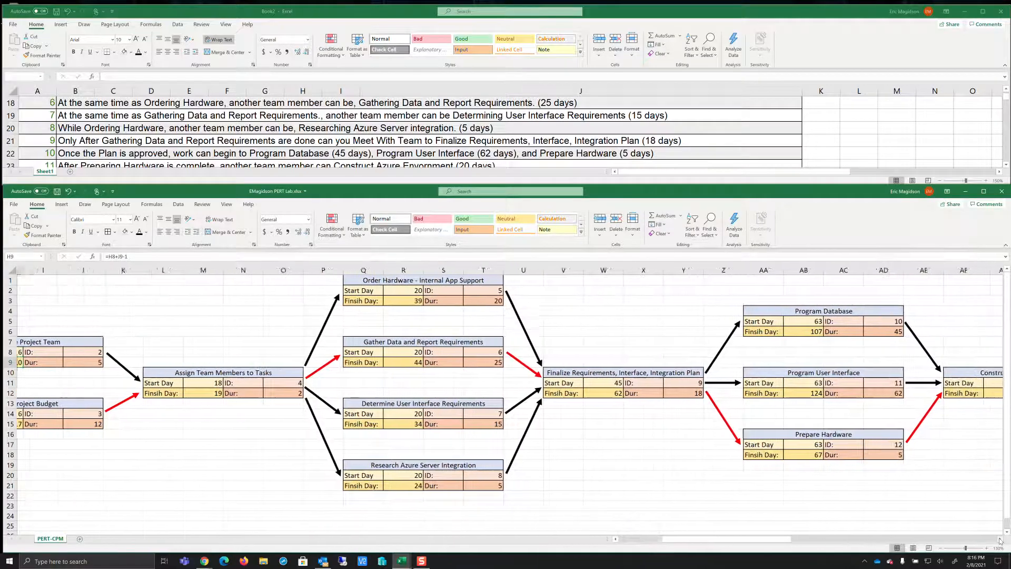
pyautogui.hscroll(3)
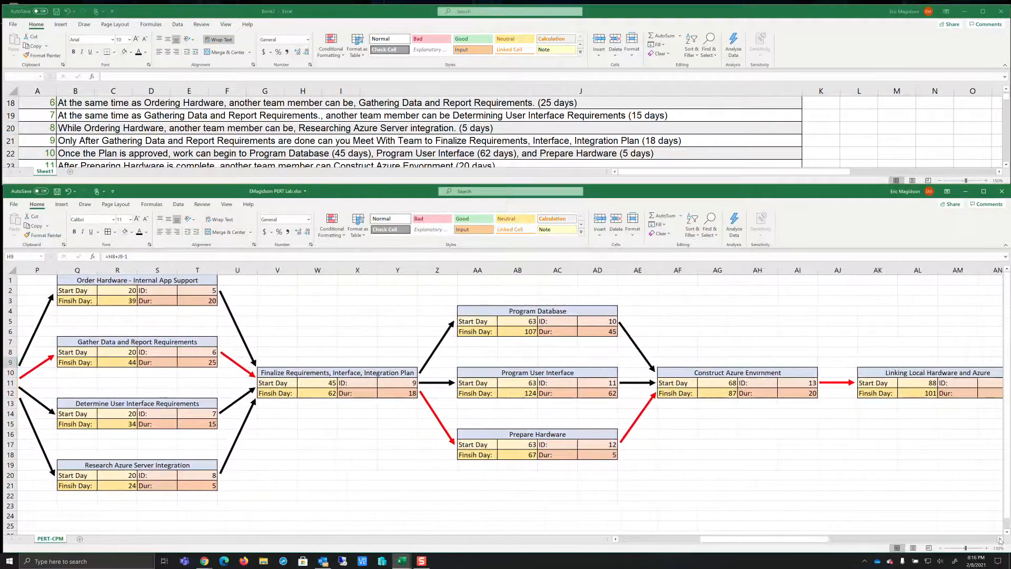
pyautogui.hscroll(3)
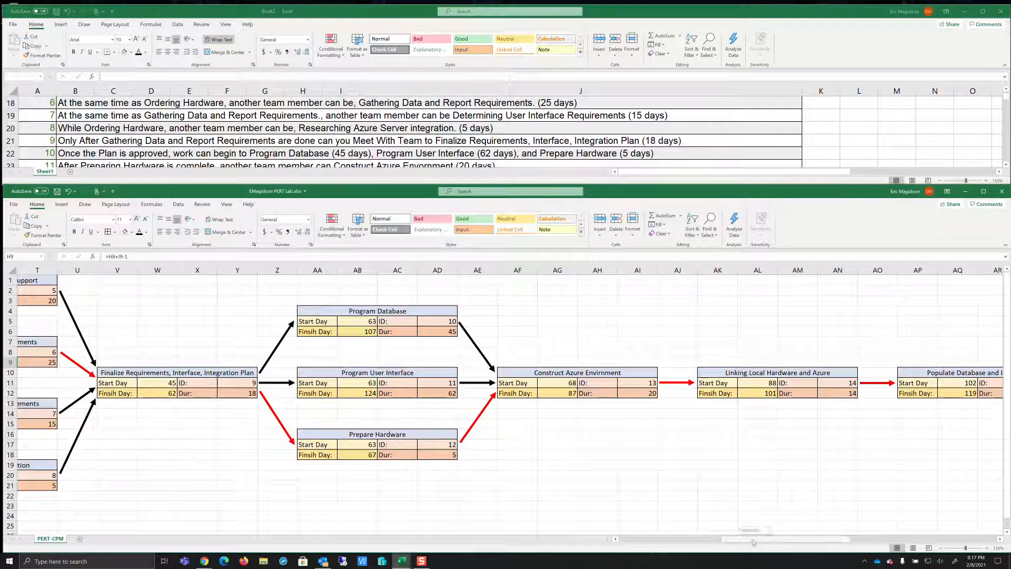
pyautogui.hscroll(-3)
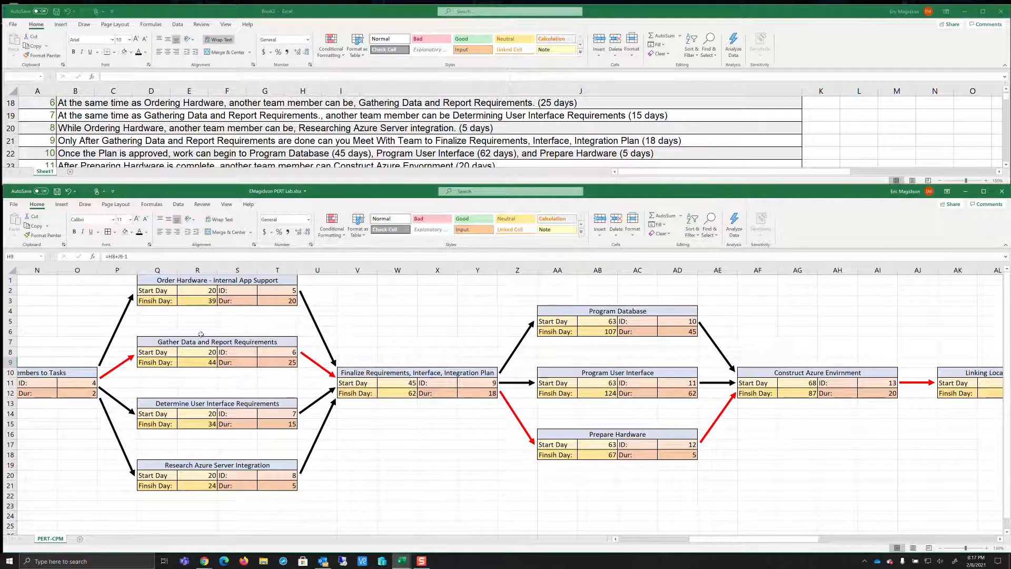
pyautogui.moveTo(195, 317)
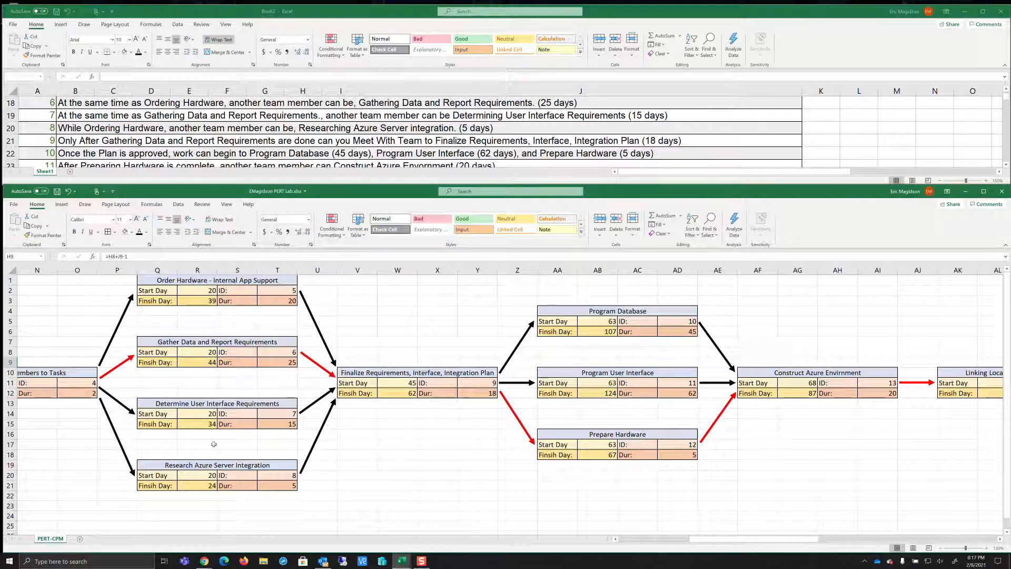
pyautogui.click(397, 383)
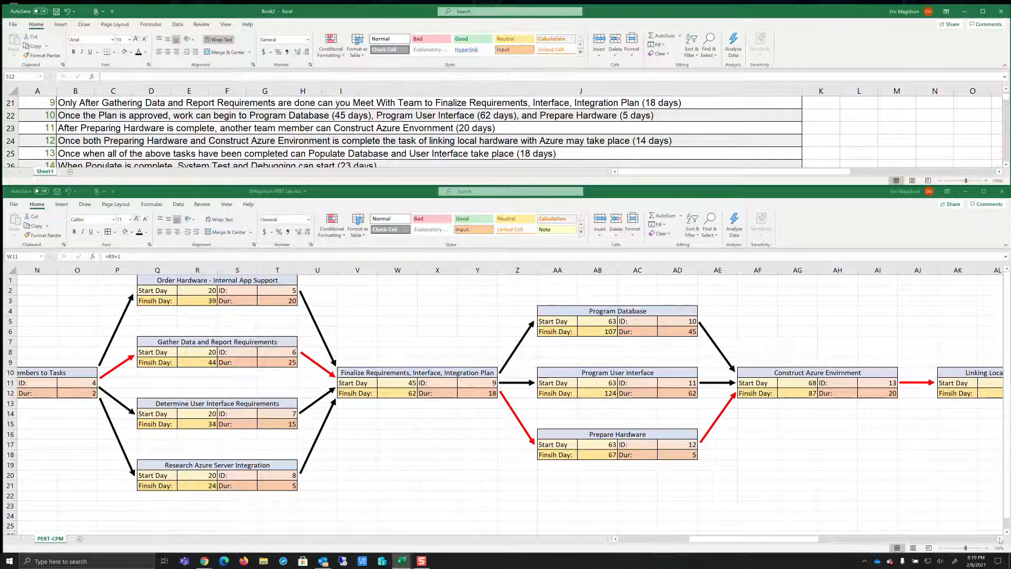
pyautogui.hscroll(3)
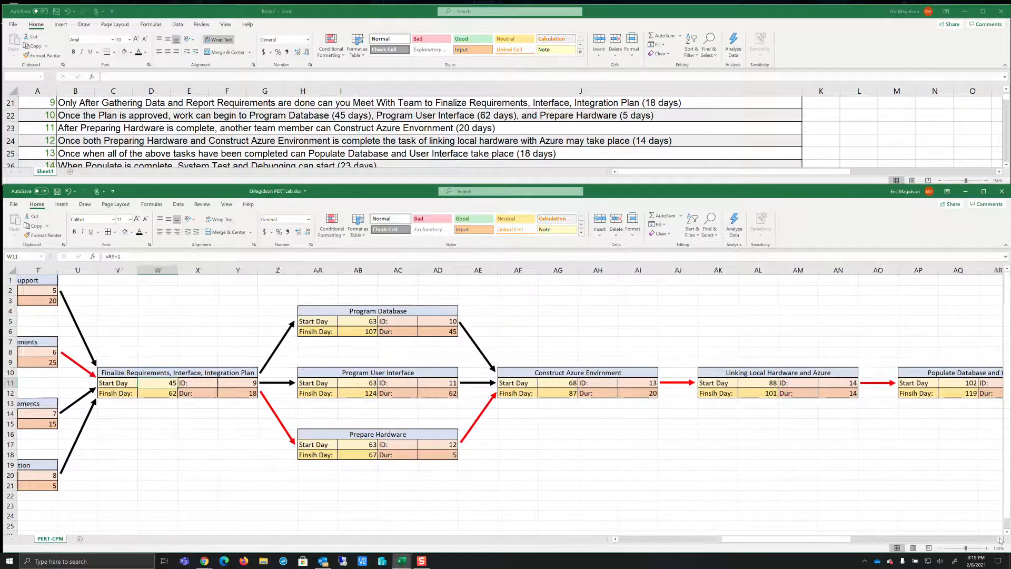
pyautogui.hscroll(3)
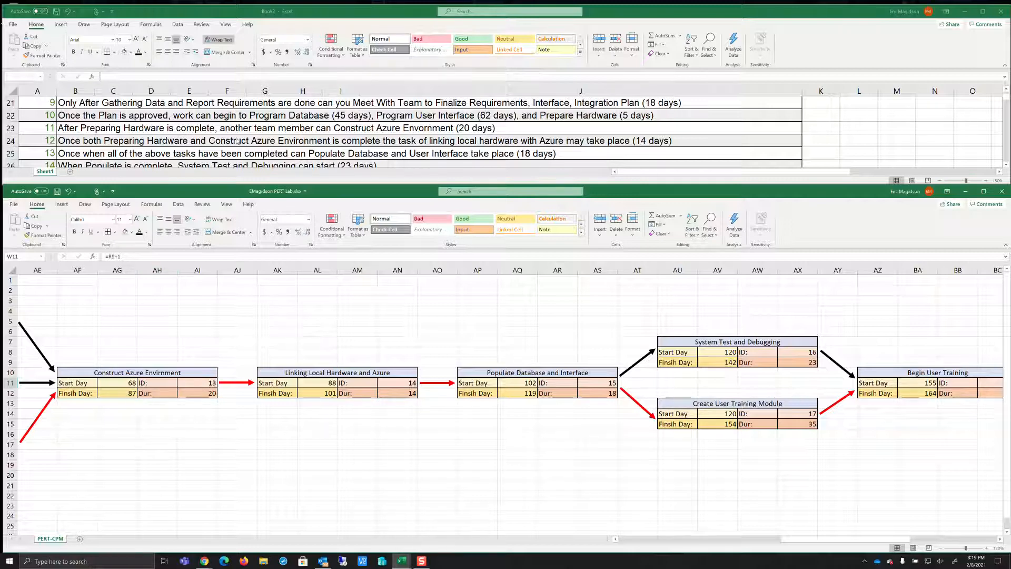
pyautogui.scroll(-3)
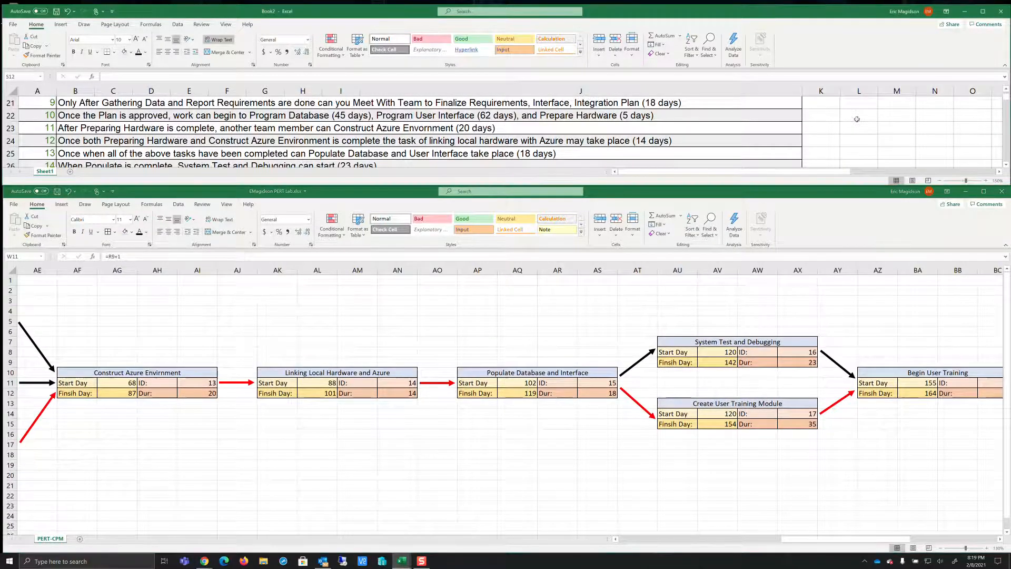
pyautogui.scroll(-3)
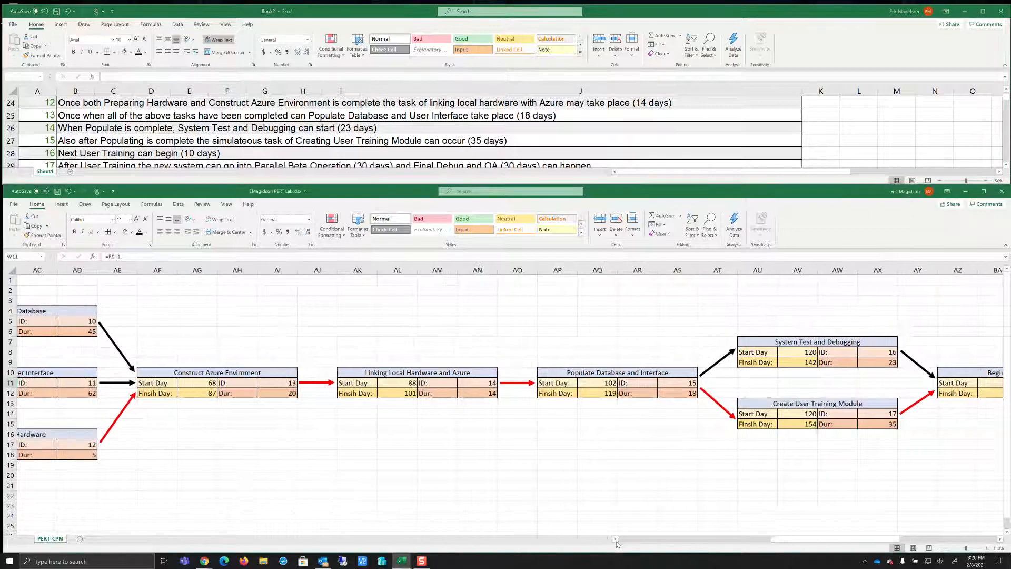
pyautogui.hscroll(-3)
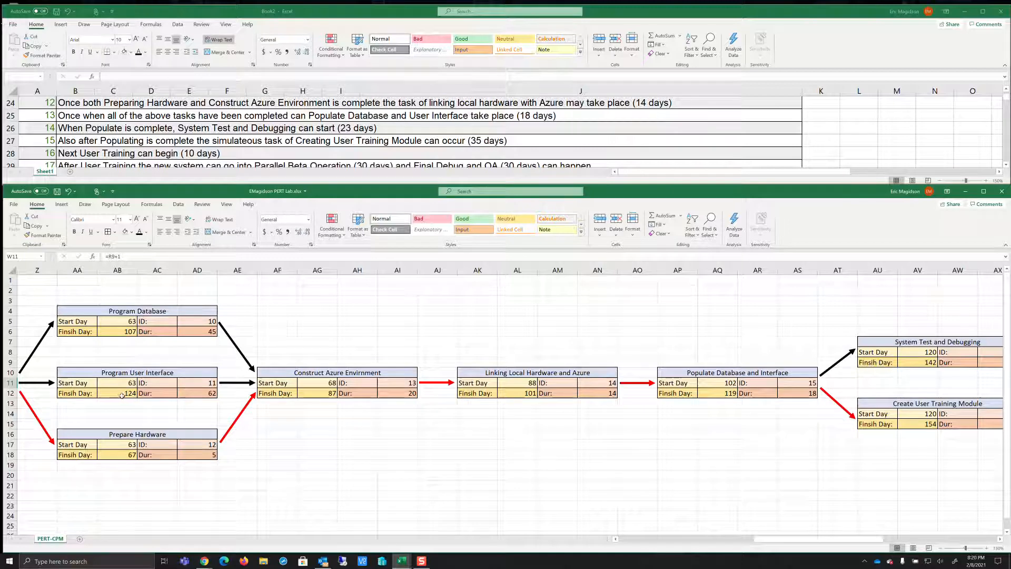
pyautogui.moveTo(560, 390)
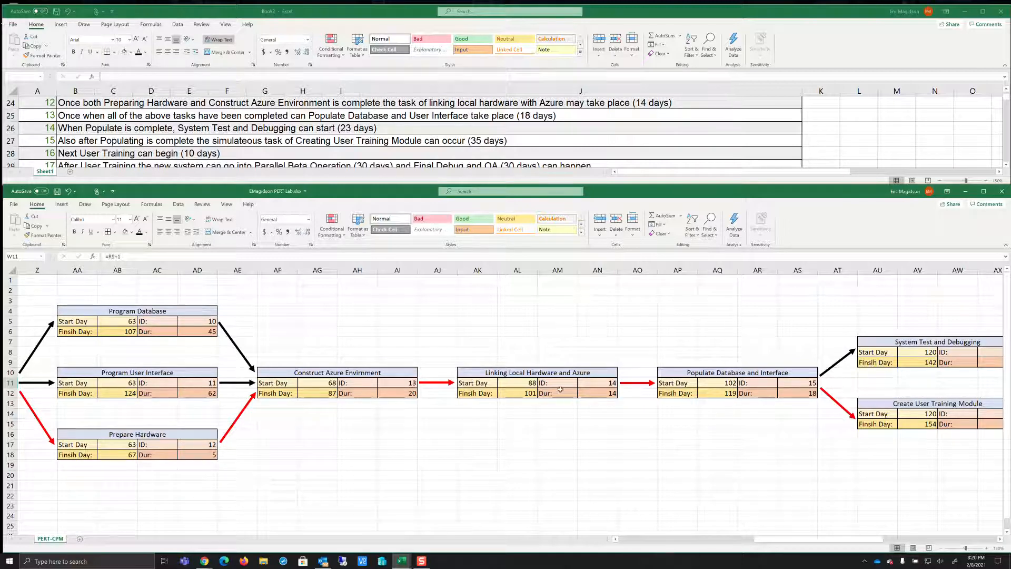
pyautogui.moveTo(700, 373)
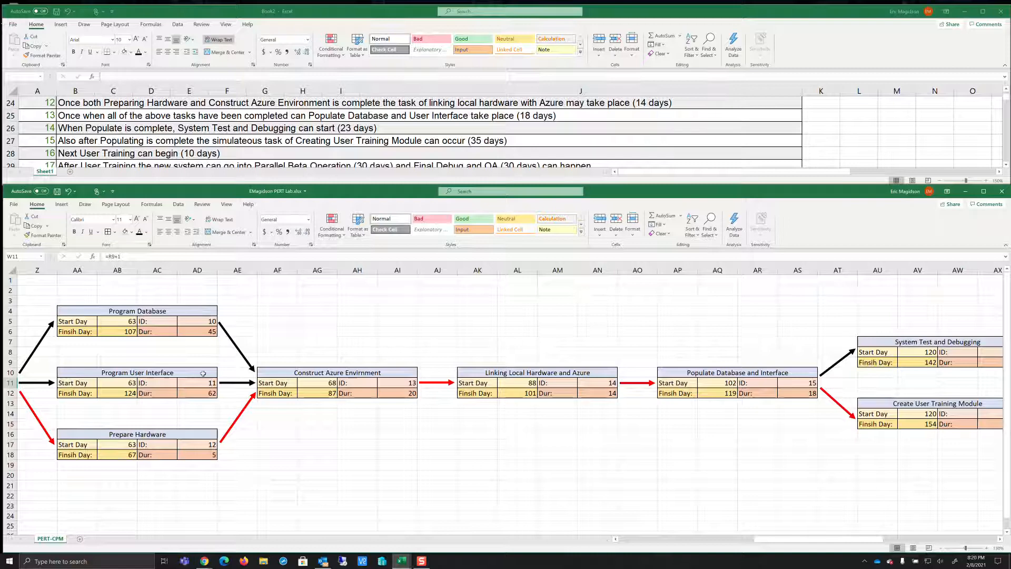
pyautogui.moveTo(540, 447)
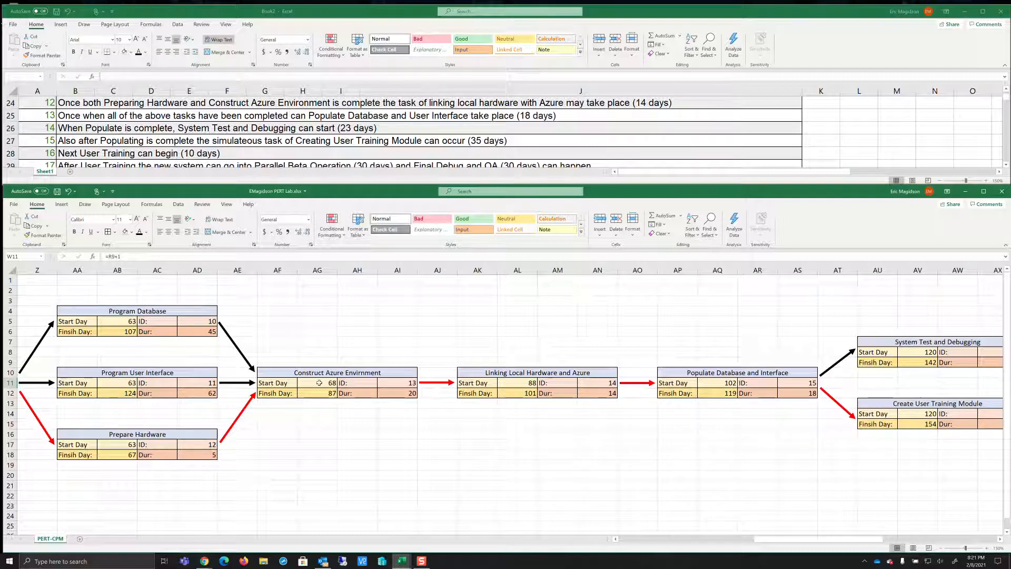
pyautogui.moveTo(513, 381)
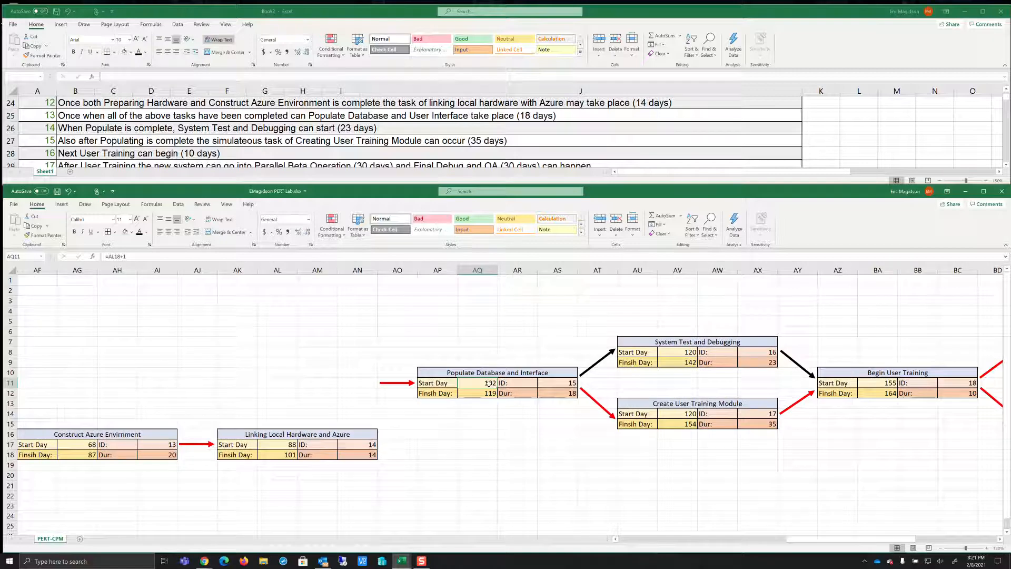
# - Enter 125 as the Populate Database and Interface start day in cell AQ11
pyautogui.write('125')
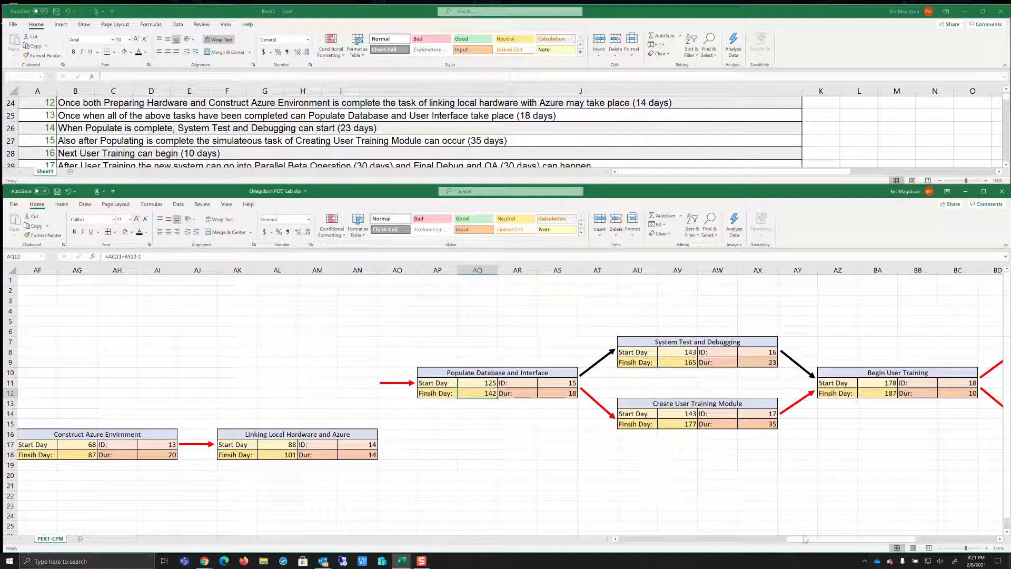
pyautogui.hscroll(-3)
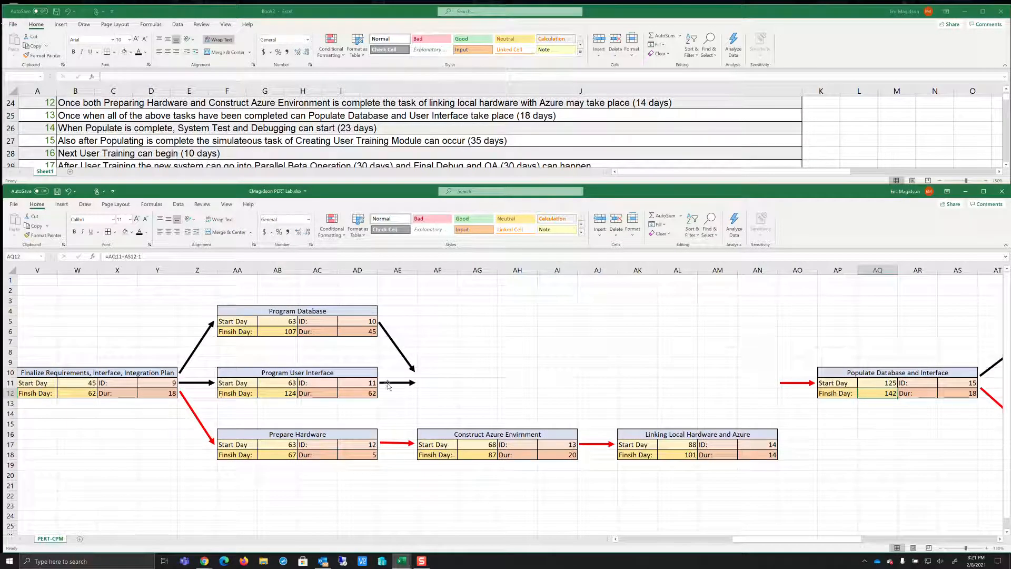
# - Reroute arrows so Program User Interface and Linking Local Hardware and Azure feed Populate Database
pyautogui.click(397, 382)
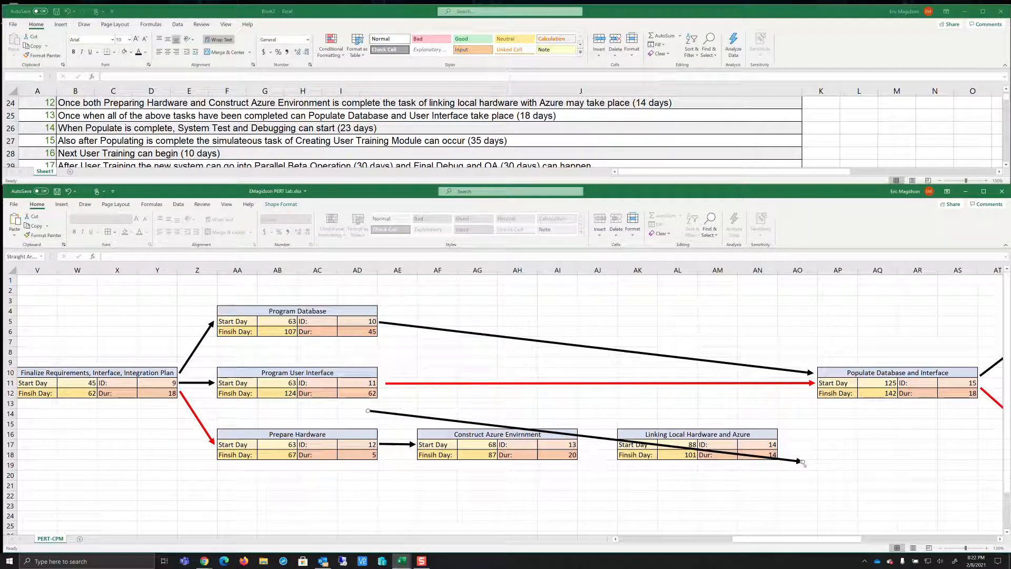
pyautogui.moveTo(803, 463); pyautogui.dragTo(500, 406)
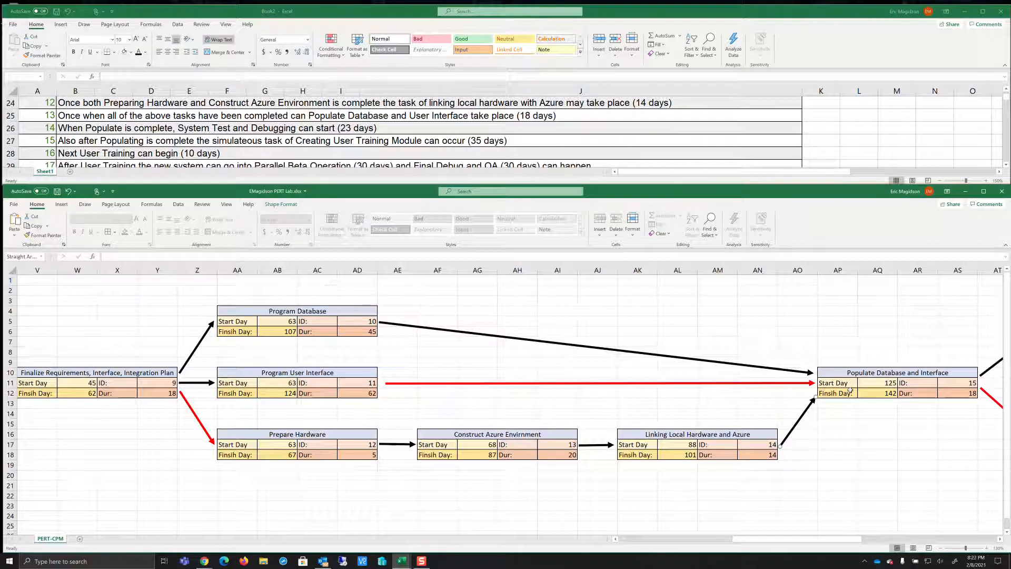
pyautogui.hscroll(3)
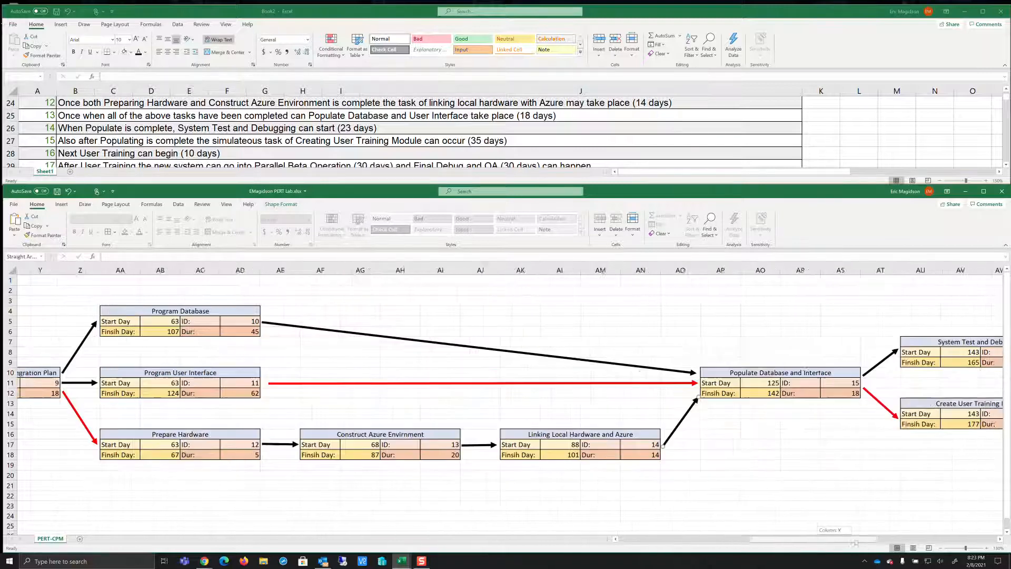
pyautogui.hscroll(3)
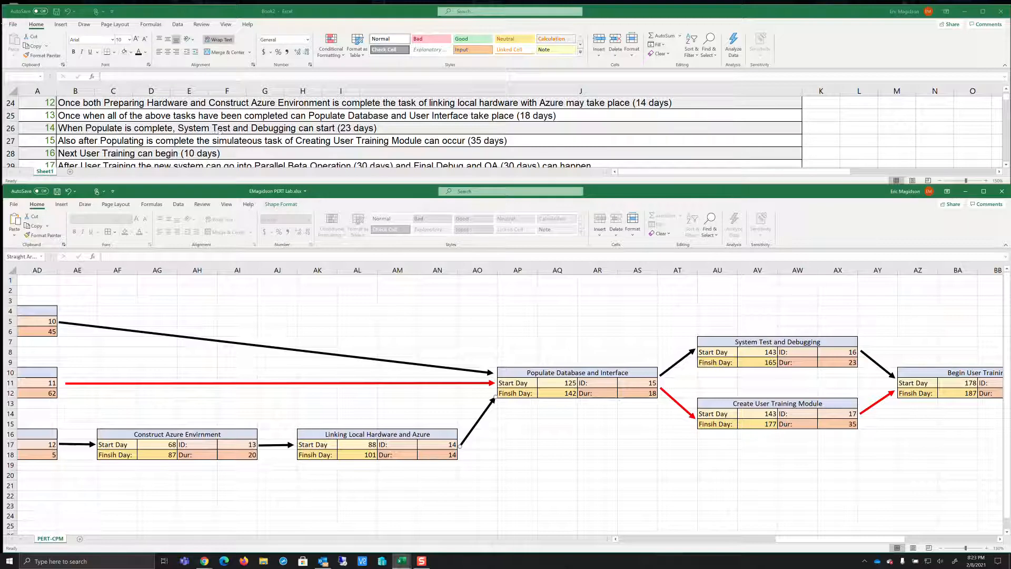
pyautogui.moveTo(858, 476)
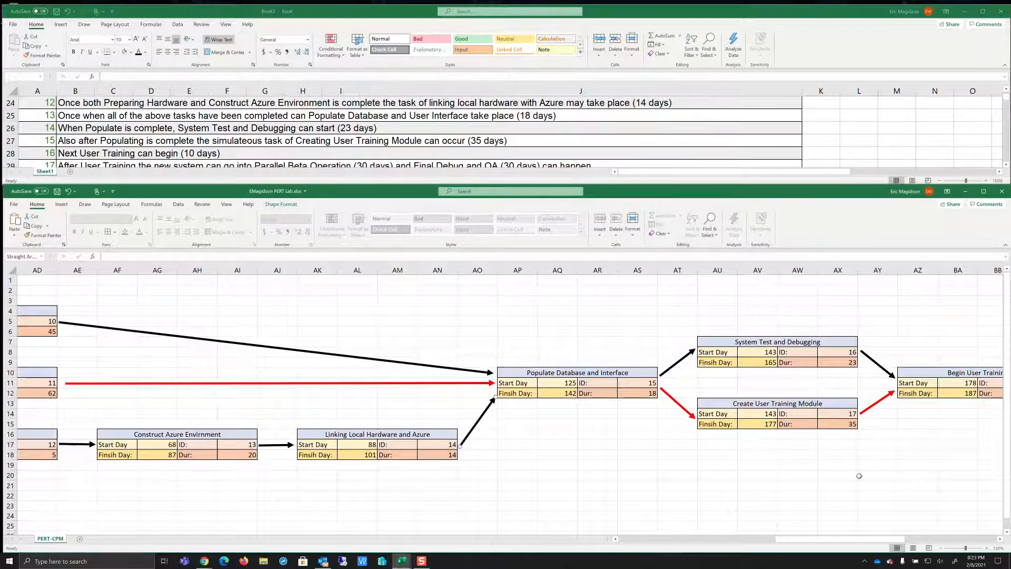
pyautogui.click(777, 342)
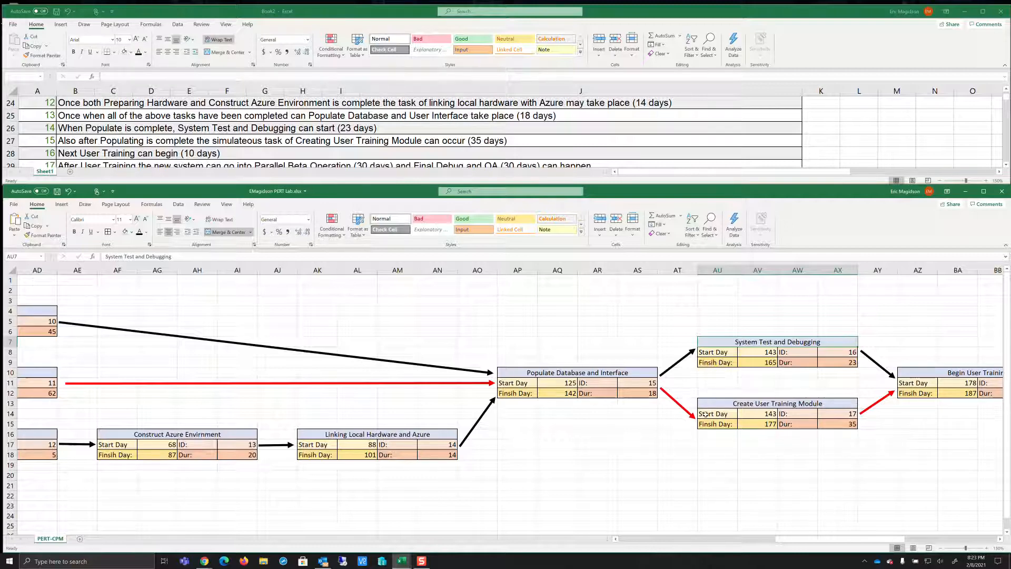
# - Check Create User Training Module dates, then scroll right to the 322-day total and critical path
pyautogui.click(768, 424)
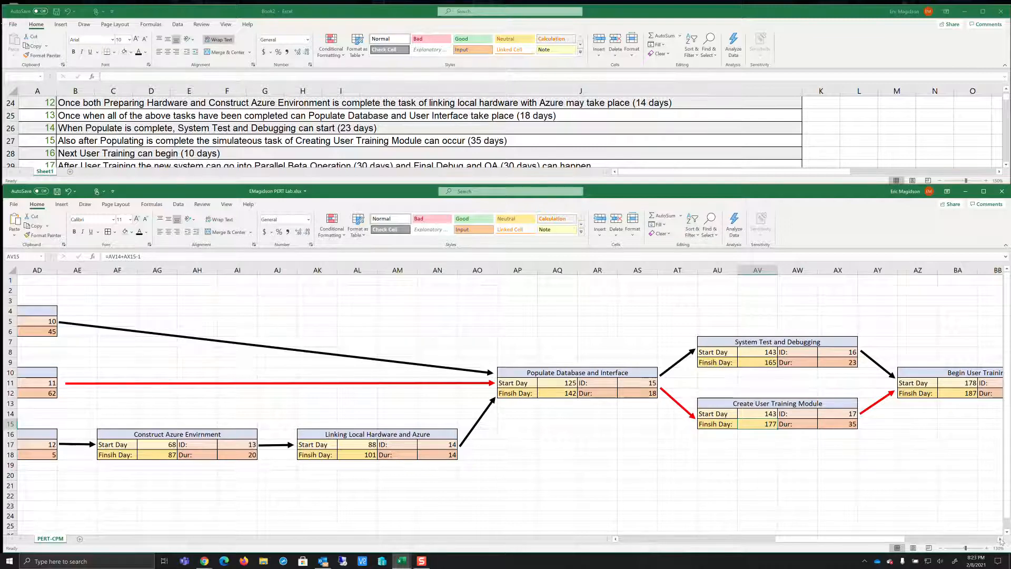
pyautogui.hscroll(3)
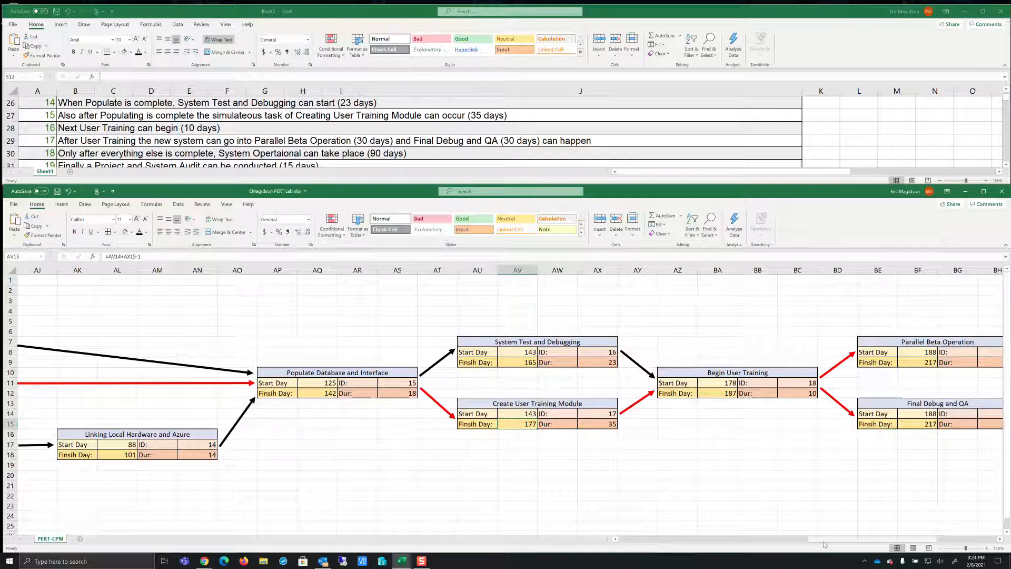
pyautogui.hscroll(-3)
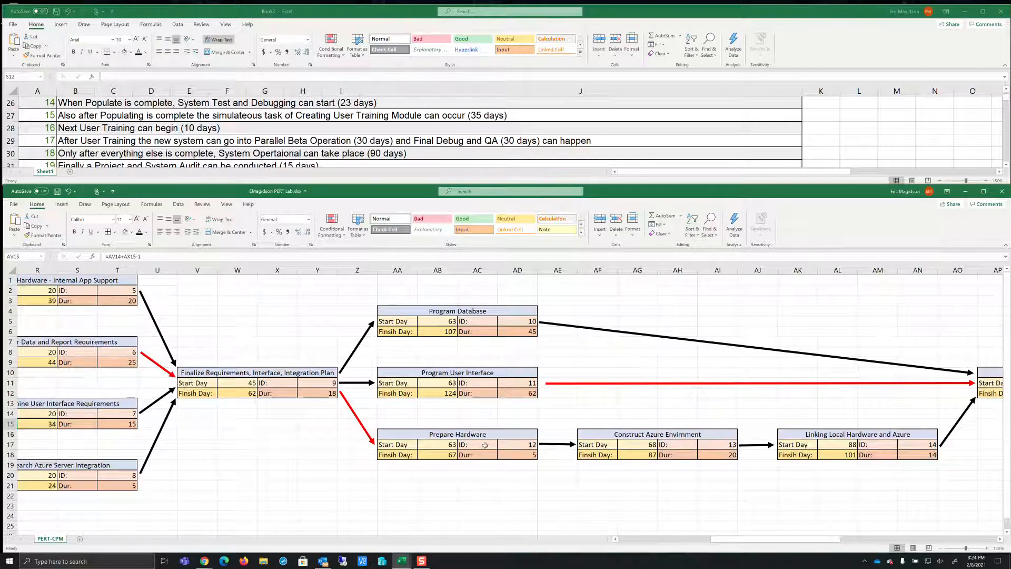
pyautogui.moveTo(832, 454)
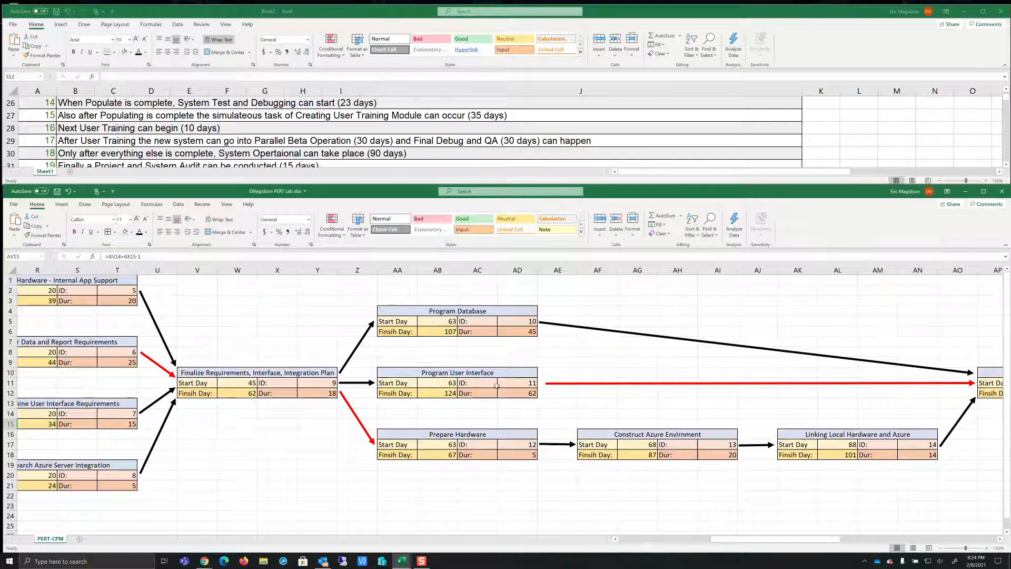
pyautogui.hscroll(3)
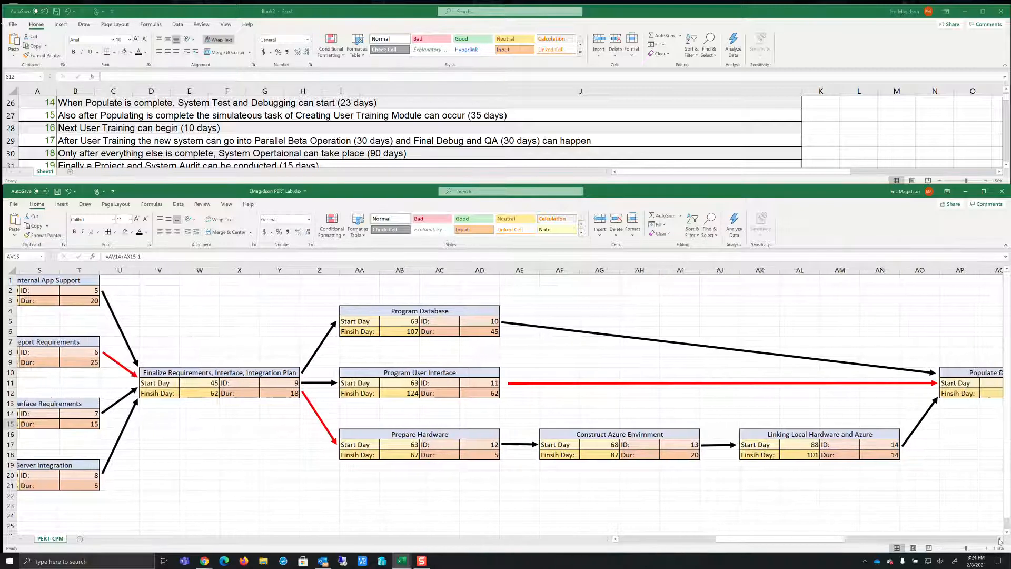
pyautogui.hscroll(3)
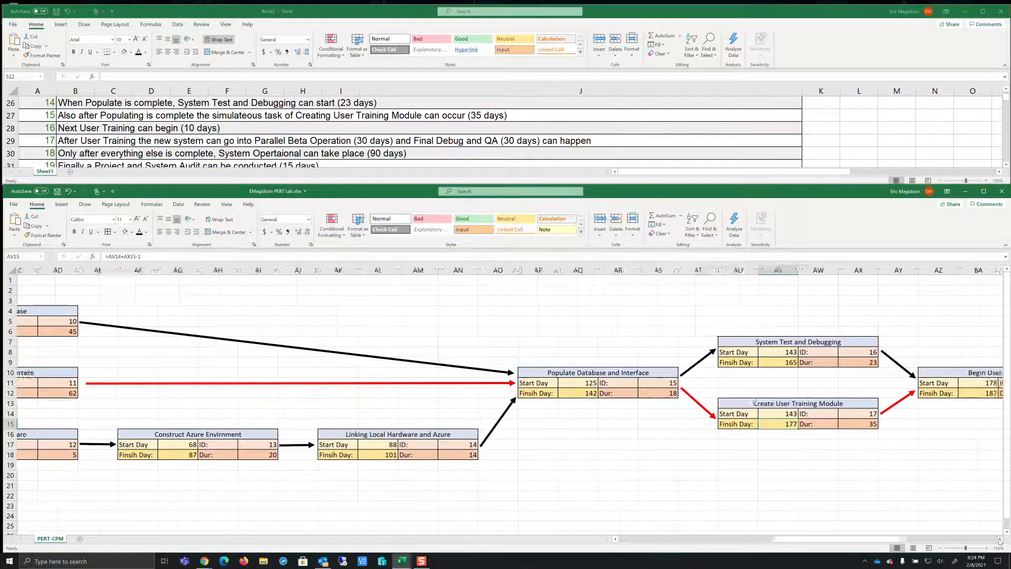
pyautogui.hscroll(3)
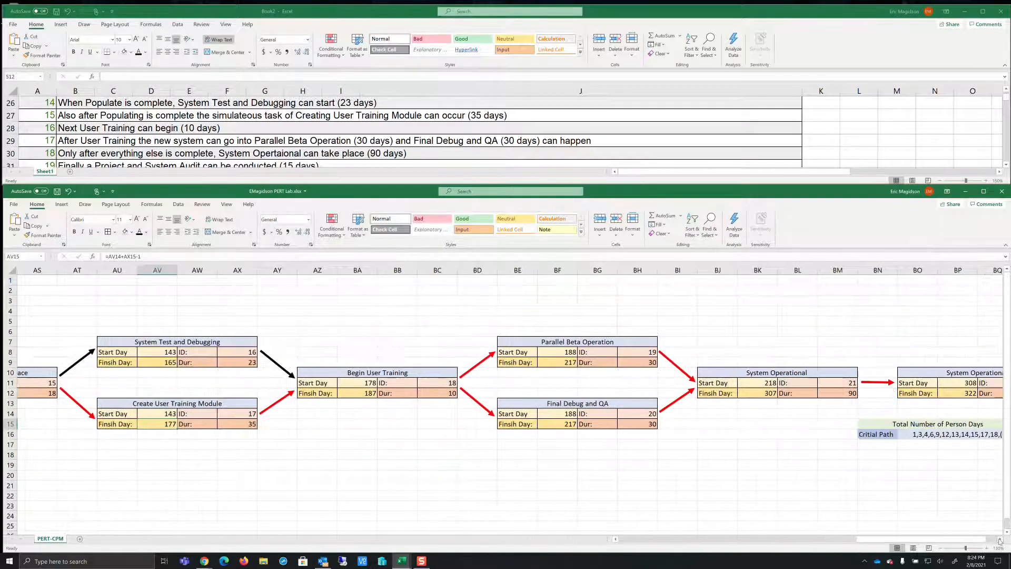
pyautogui.hscroll(3)
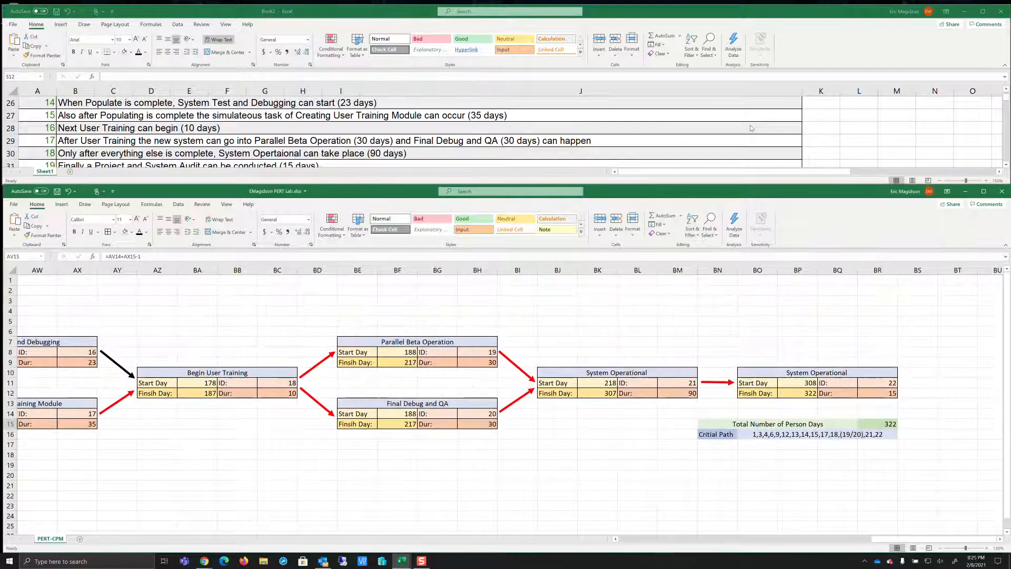
# - Scroll the task list down to step 19, the 15-day Project and System Audit
pyautogui.scroll(-3)
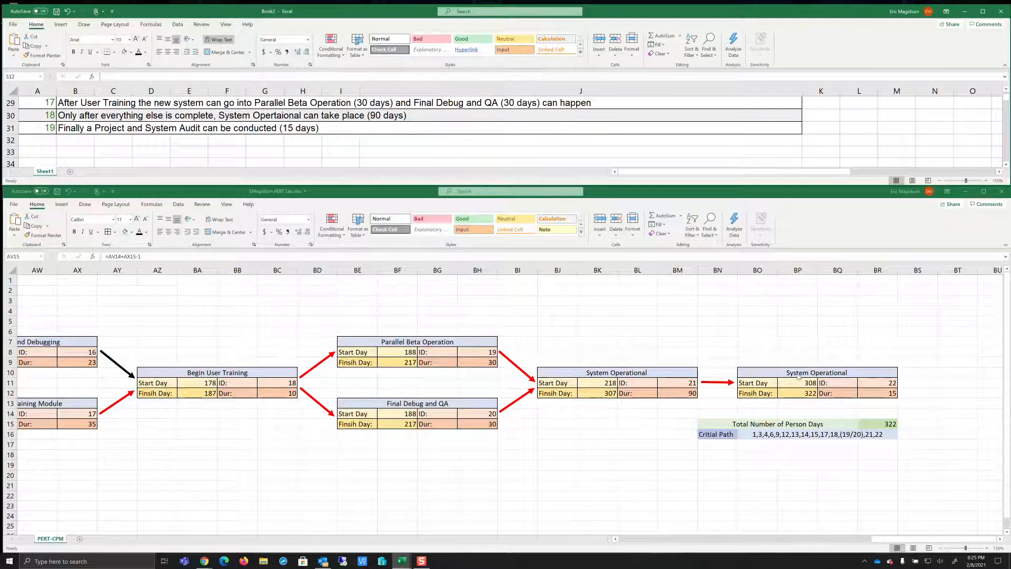
# - Rename the last node, spanning days 308–322, to 'Finalize Project and Audit'
pyautogui.click(816, 372)
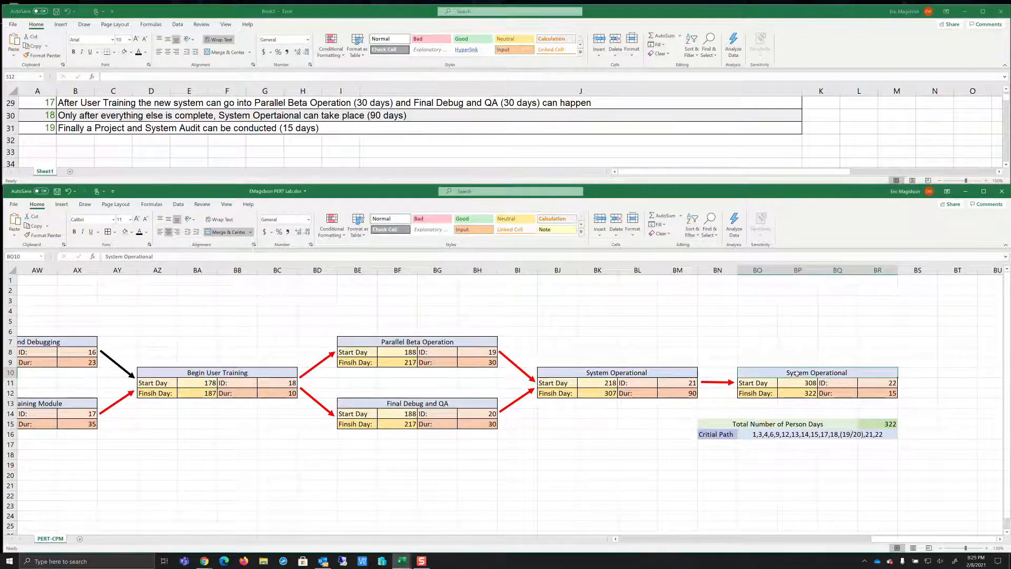
pyautogui.write('Finalize Project and Audit')
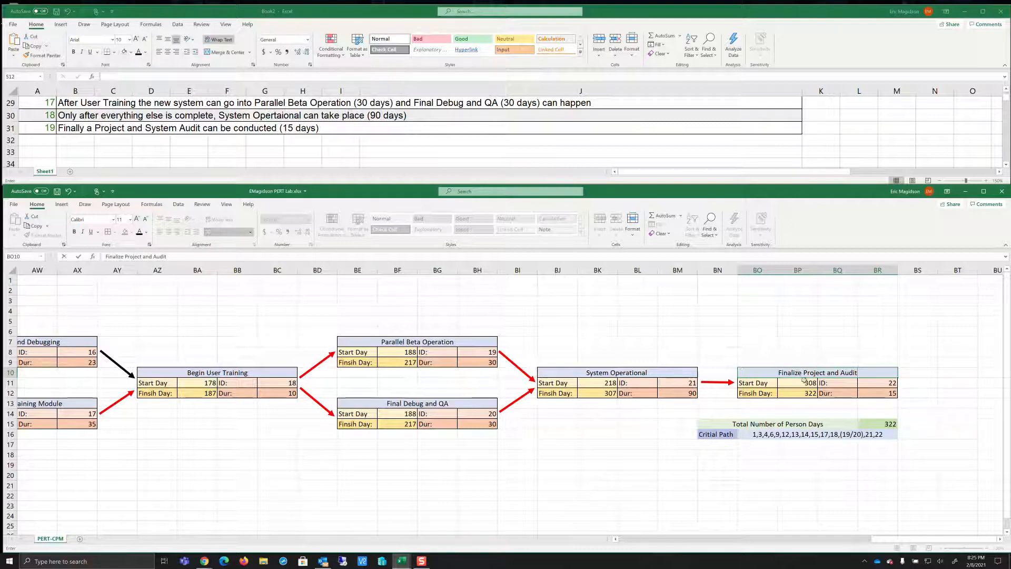
pyautogui.click(797, 393)
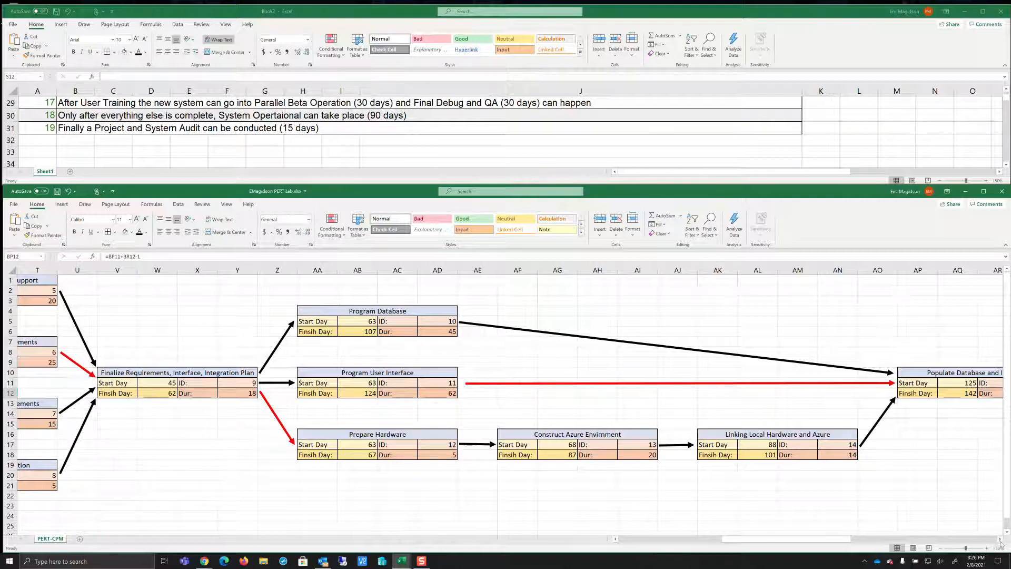
# - Scroll back and forth along the network to trace the critical path before editing it
pyautogui.hscroll(3)
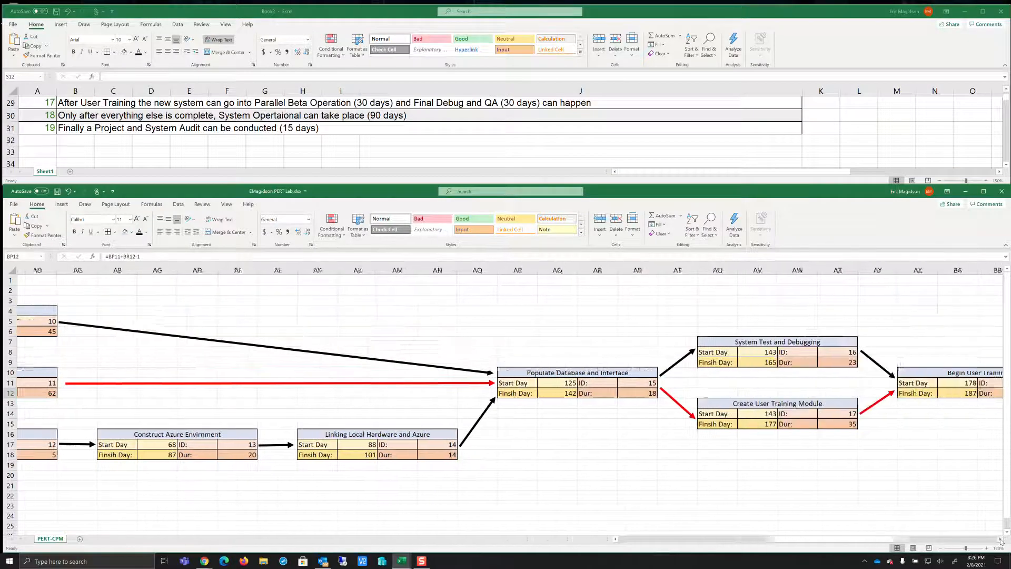
pyautogui.hscroll(3)
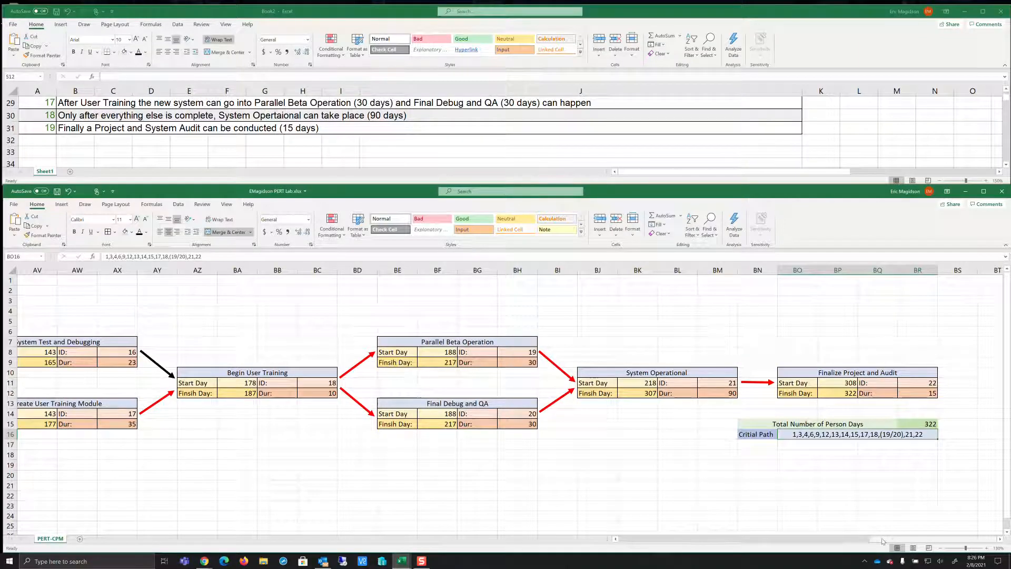
pyautogui.hscroll(-3)
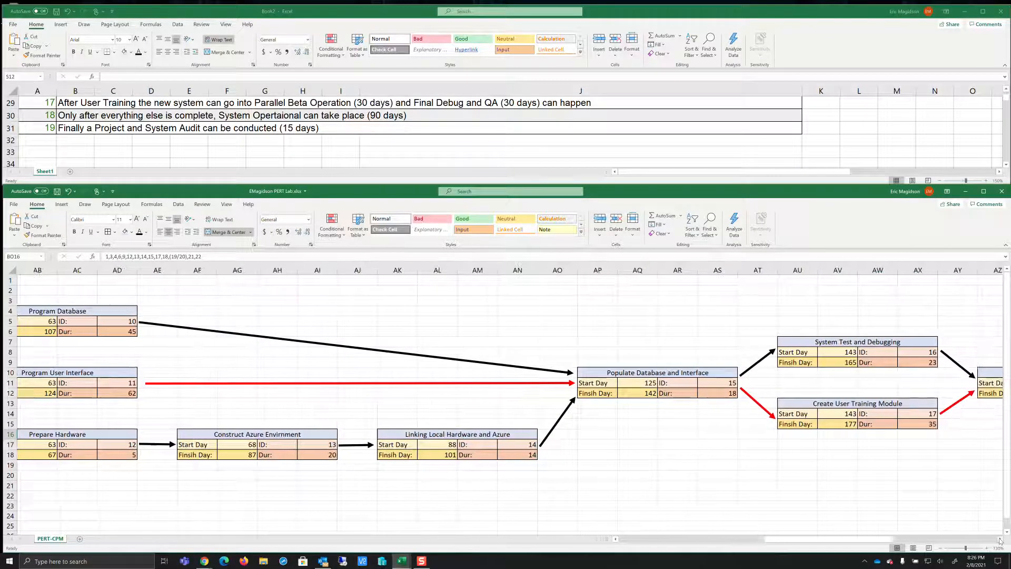
pyautogui.hscroll(3)
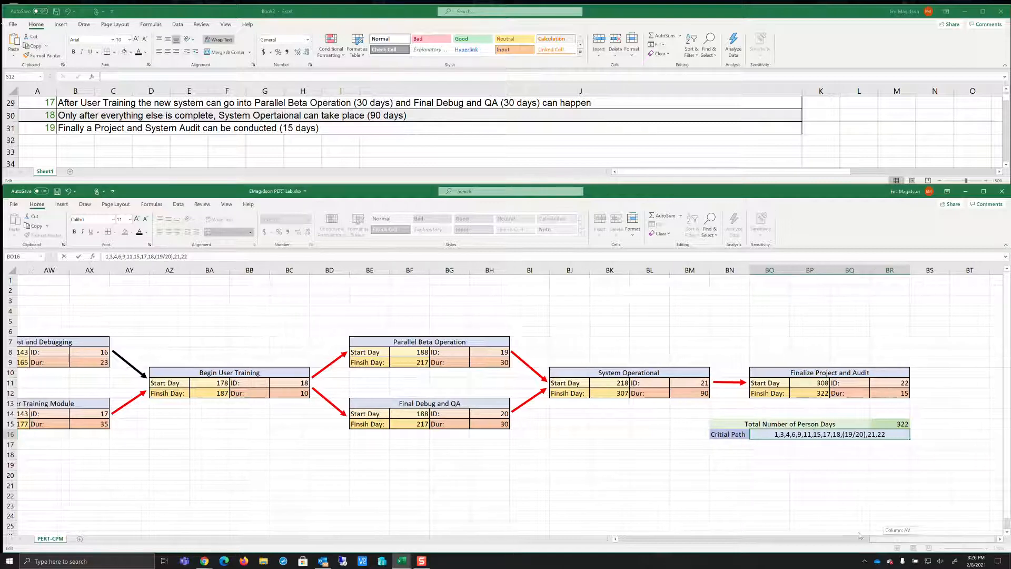
pyautogui.hscroll(-3)
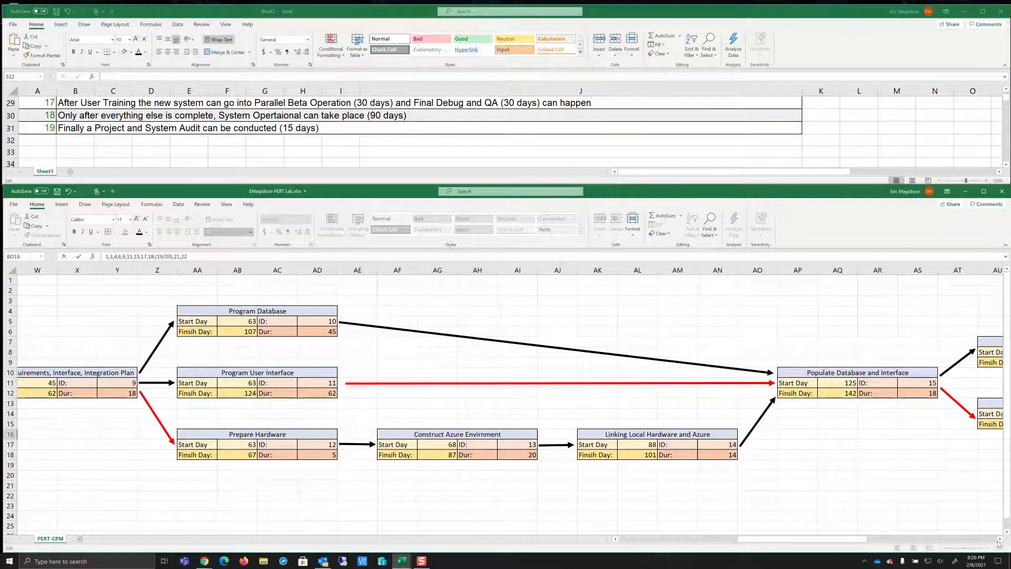
pyautogui.hscroll(3)
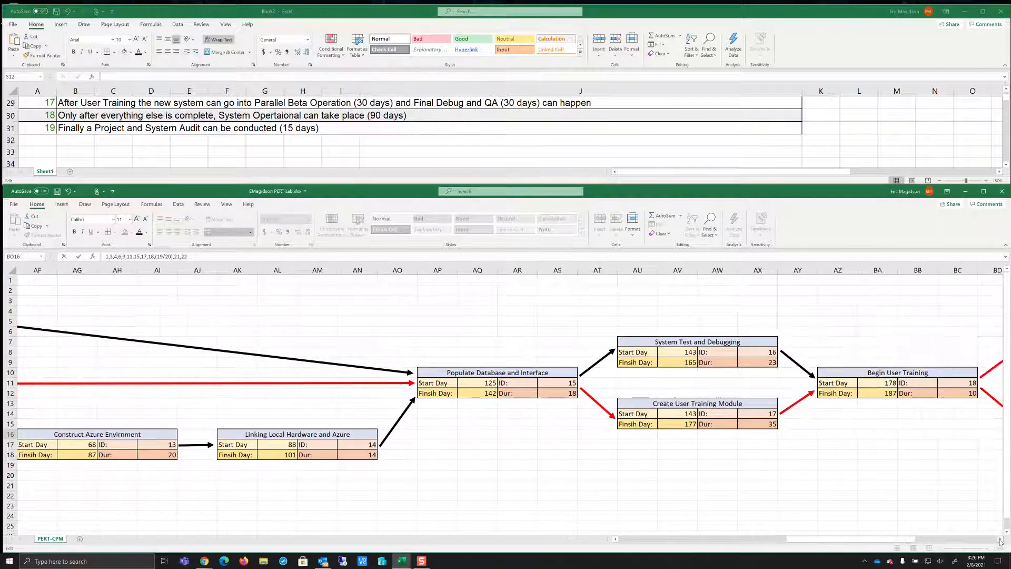
pyautogui.hscroll(3)
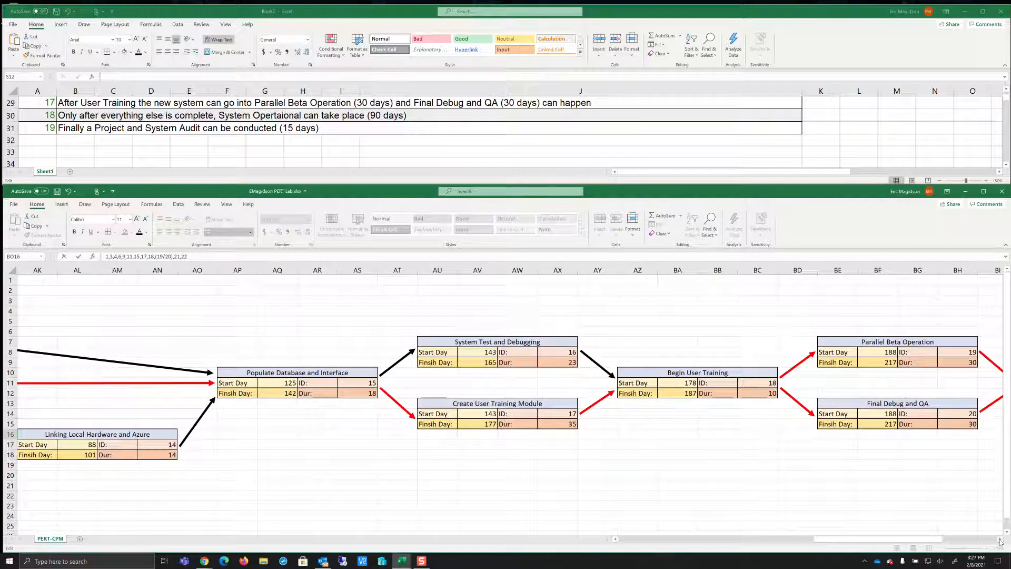
pyautogui.hscroll(3)
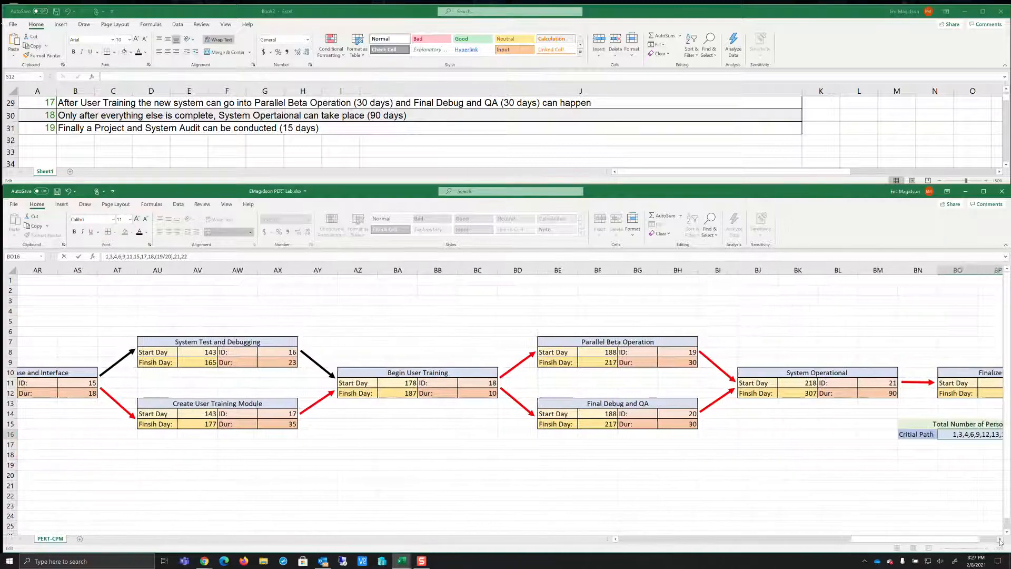